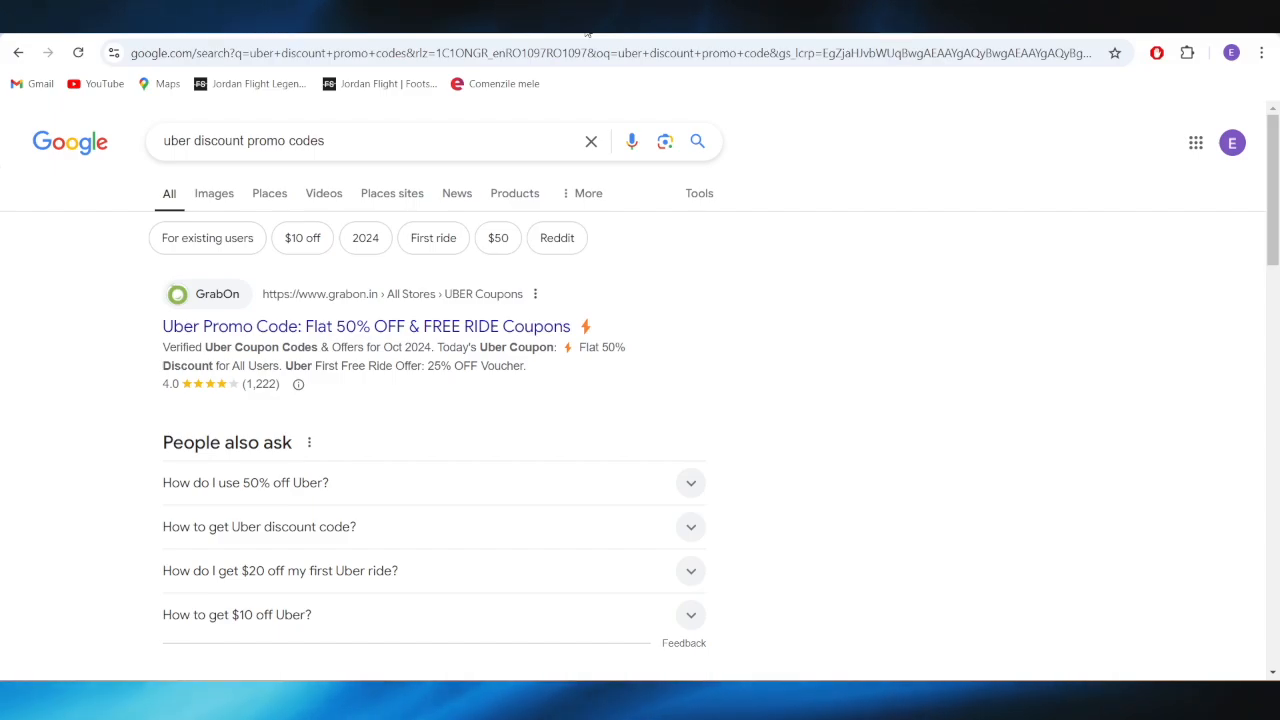
Scroll the Google results for Uber discount promo codes toward the CouponFollow link
{"action": "scroll", "scroll_direction": "down", "scroll_amount": 3}
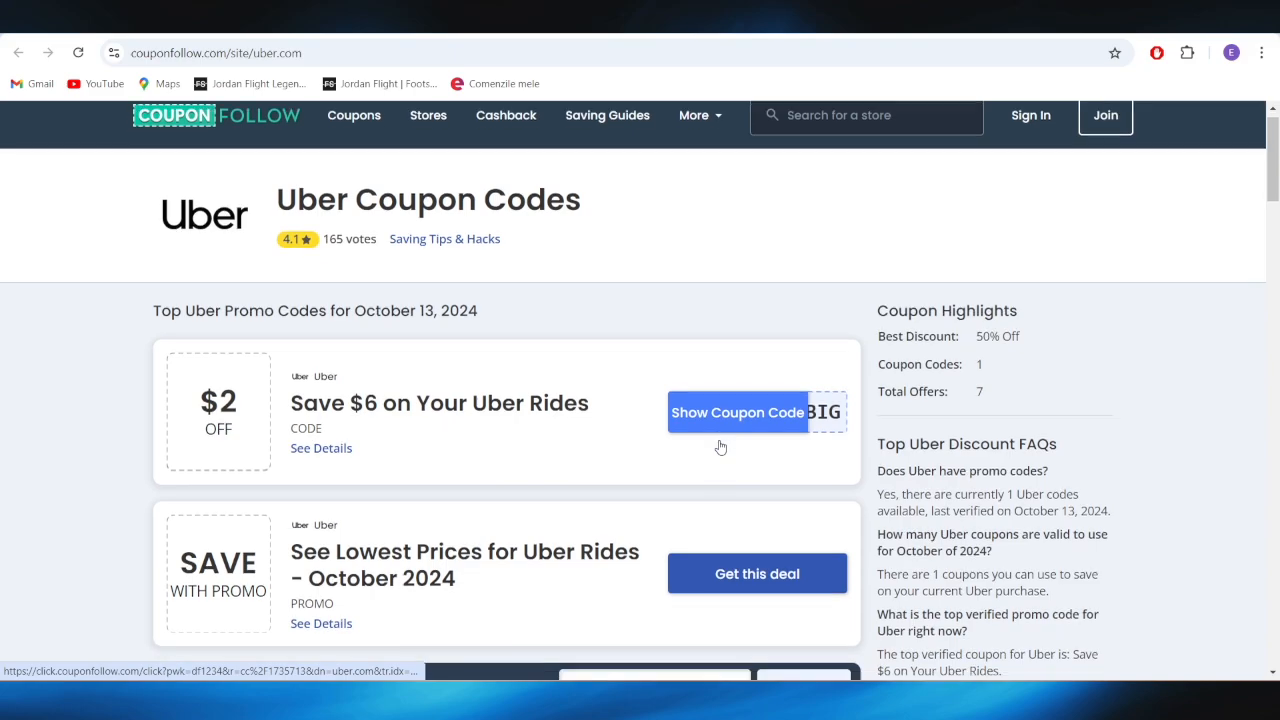
Reveal the Save $6 on Your Uber Rides offer and copy its code UBERSAVEBIG
{"action": "scroll", "scroll_direction": "down", "scroll_amount": 3}
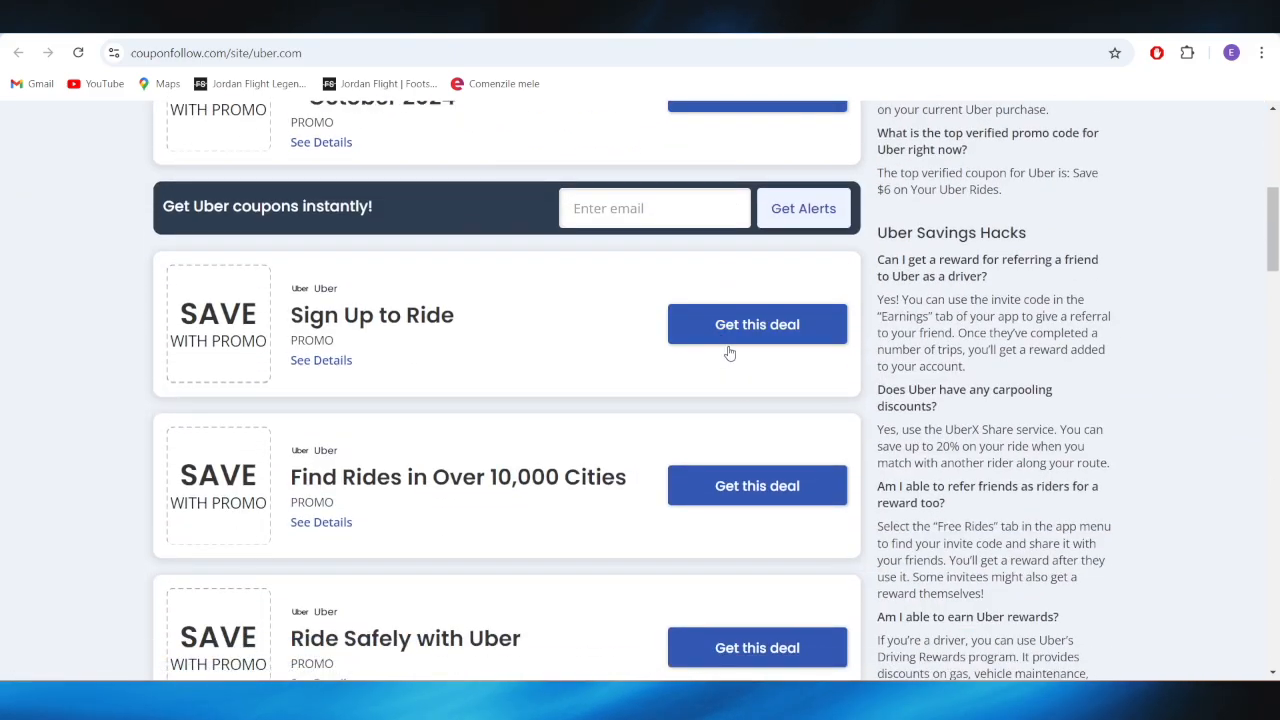
{"action": "scroll", "scroll_direction": "down", "scroll_amount": 3}
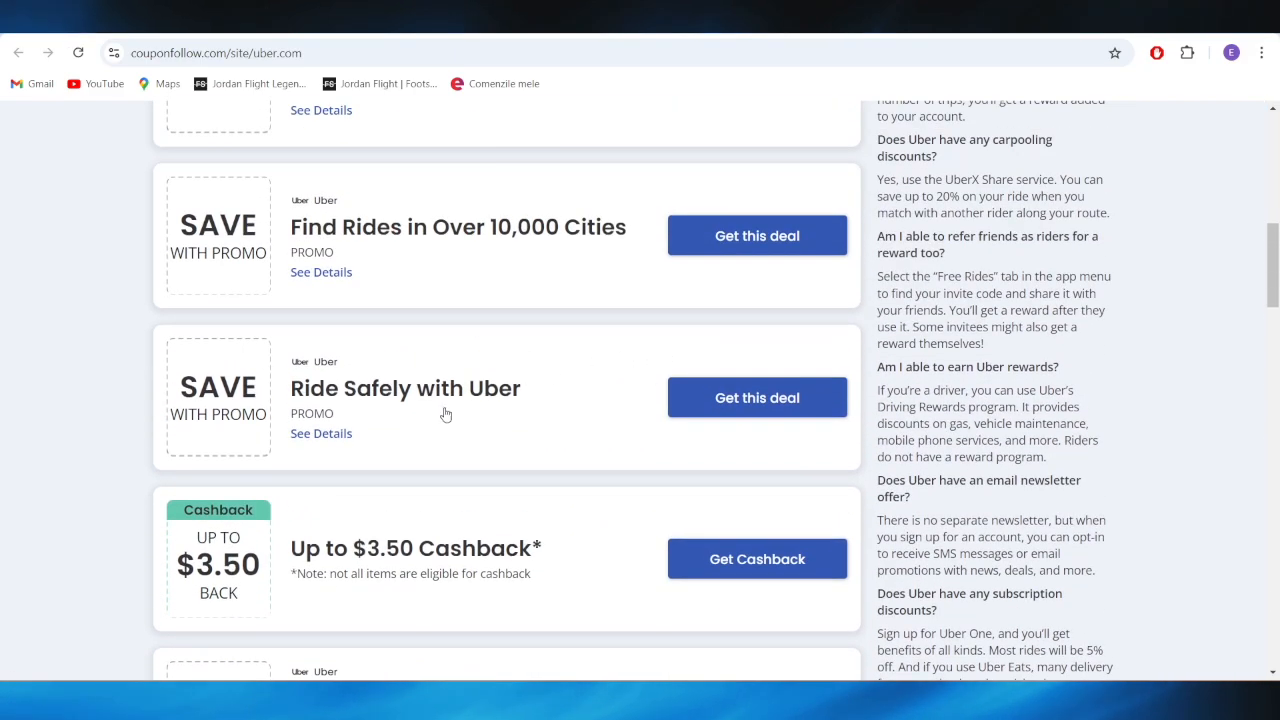
{"action": "scroll", "scroll_direction": "up", "scroll_amount": 3}
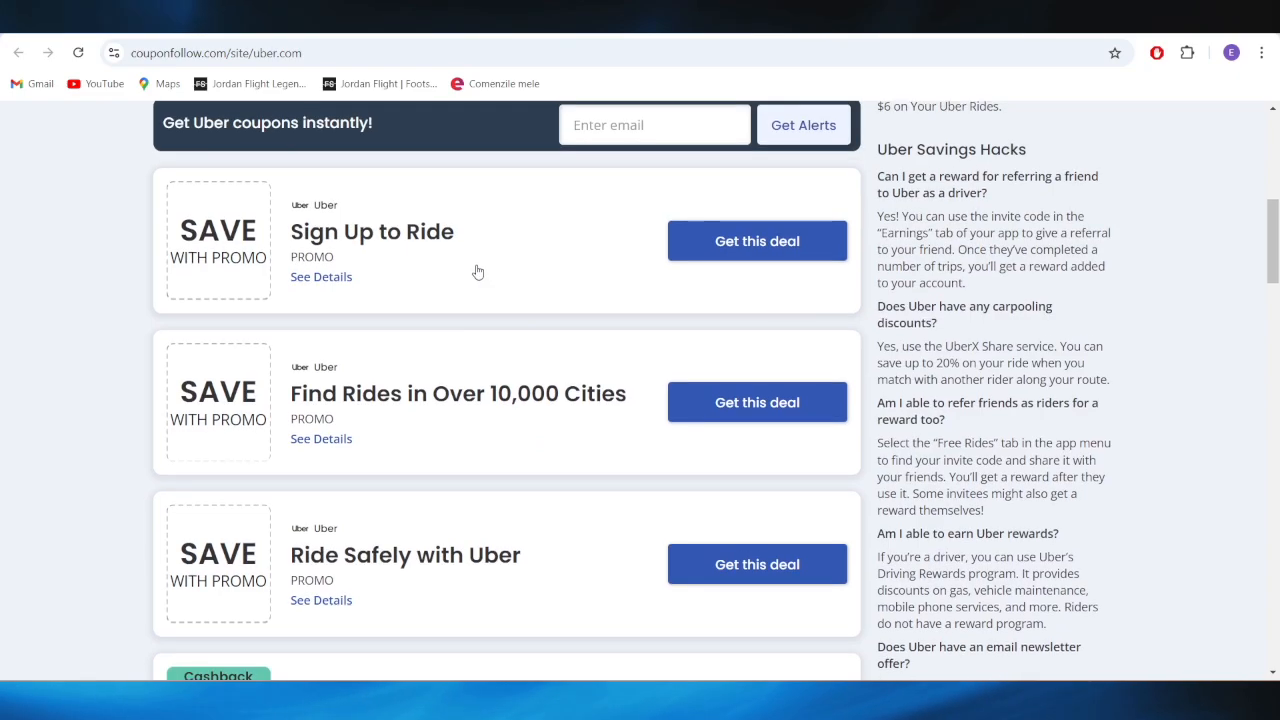
{"action": "scroll", "scroll_direction": "up", "scroll_amount": 3}
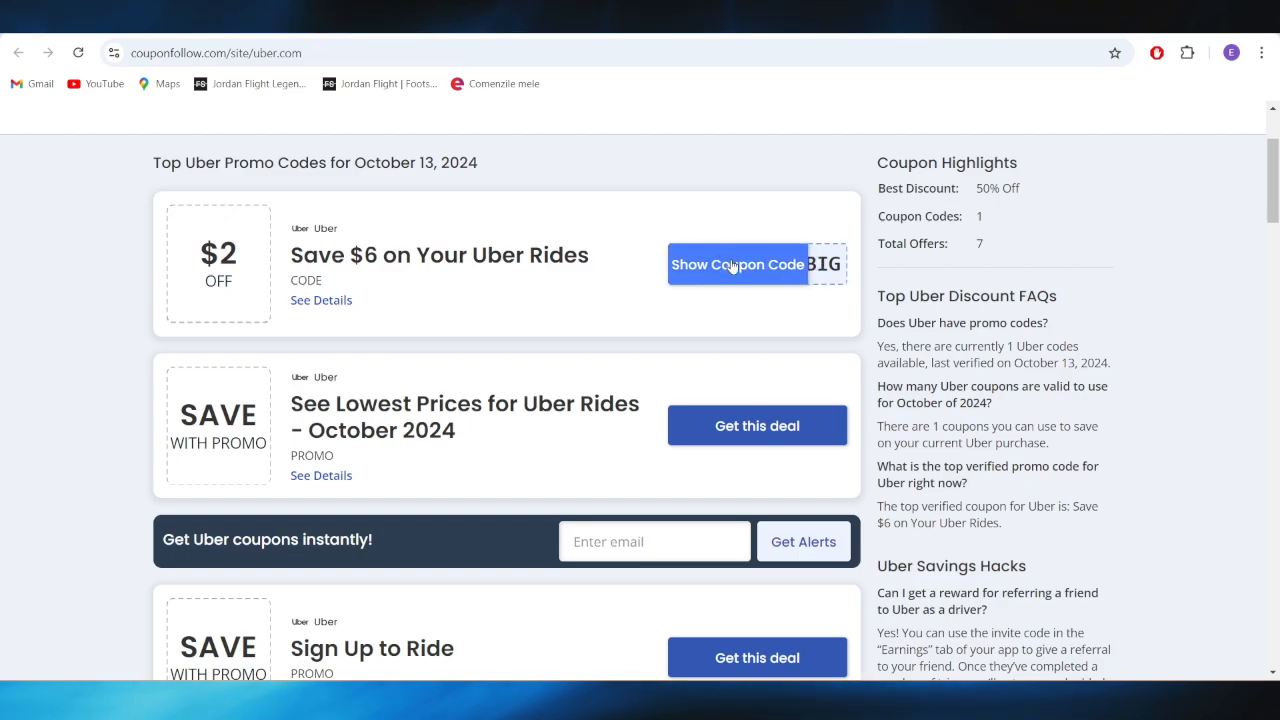
{"action": "left_click", "coordinate": [738, 264]}
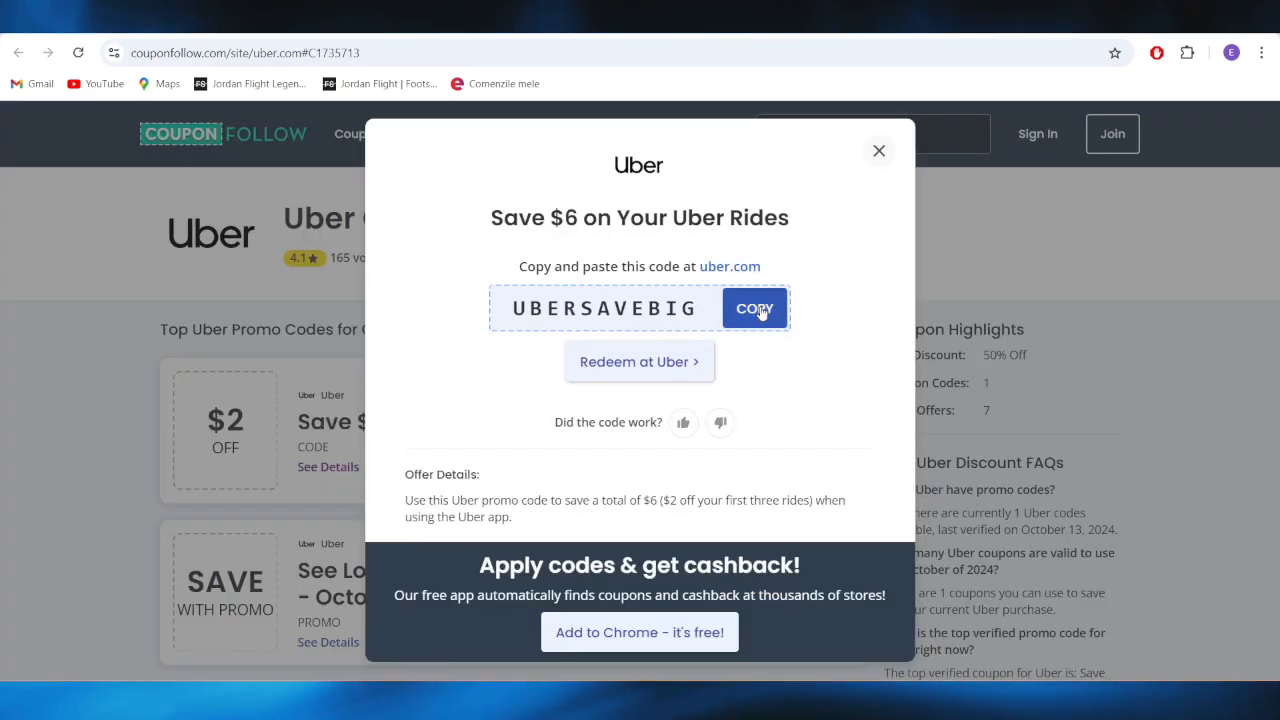
{"action": "left_click", "coordinate": [756, 308]}
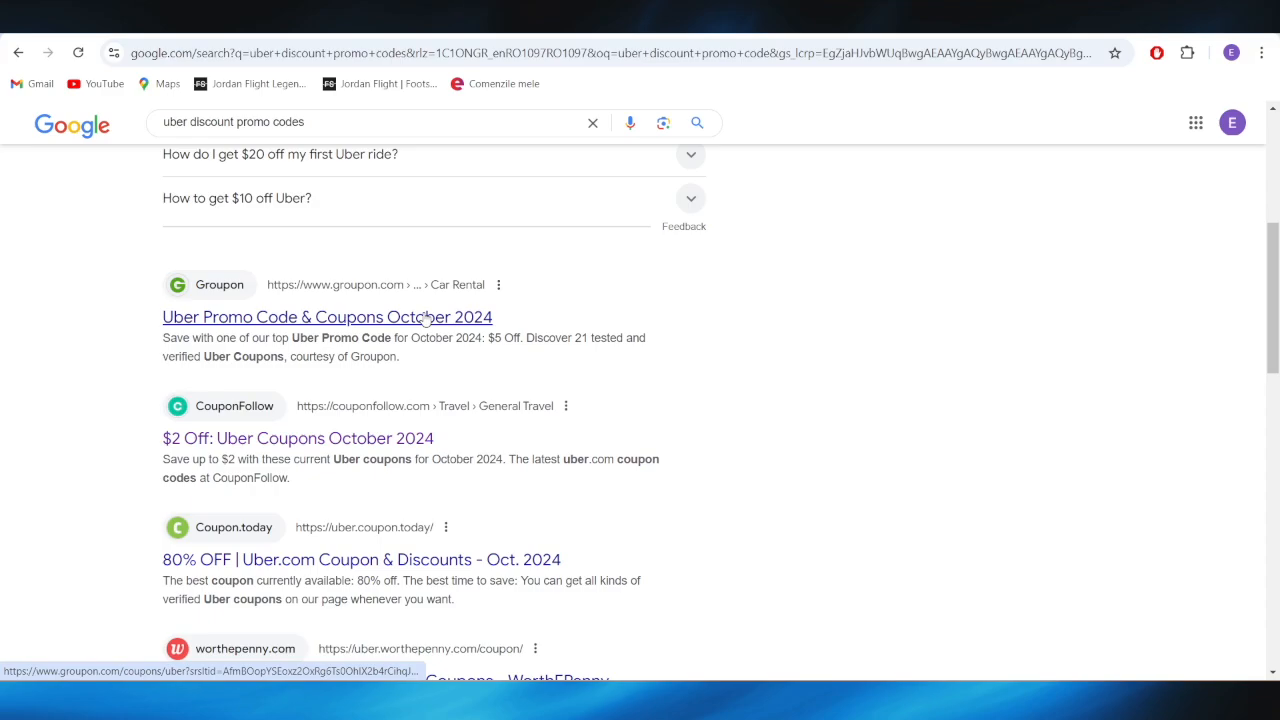
Open WorthEPenny's '80% Off Uber.com Promo Codes & Coupons' result from the search page
{"action": "scroll", "scroll_direction": "up", "scroll_amount": 3}
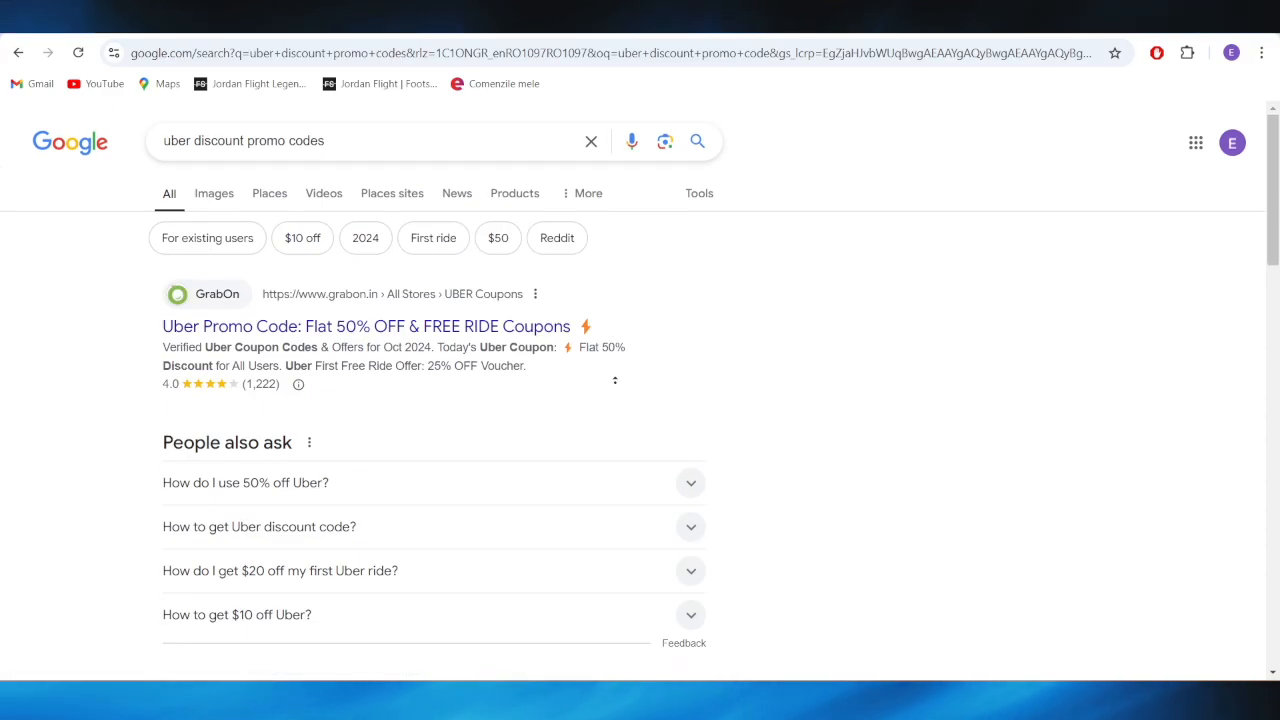
{"action": "scroll", "scroll_direction": "down", "scroll_amount": 3}
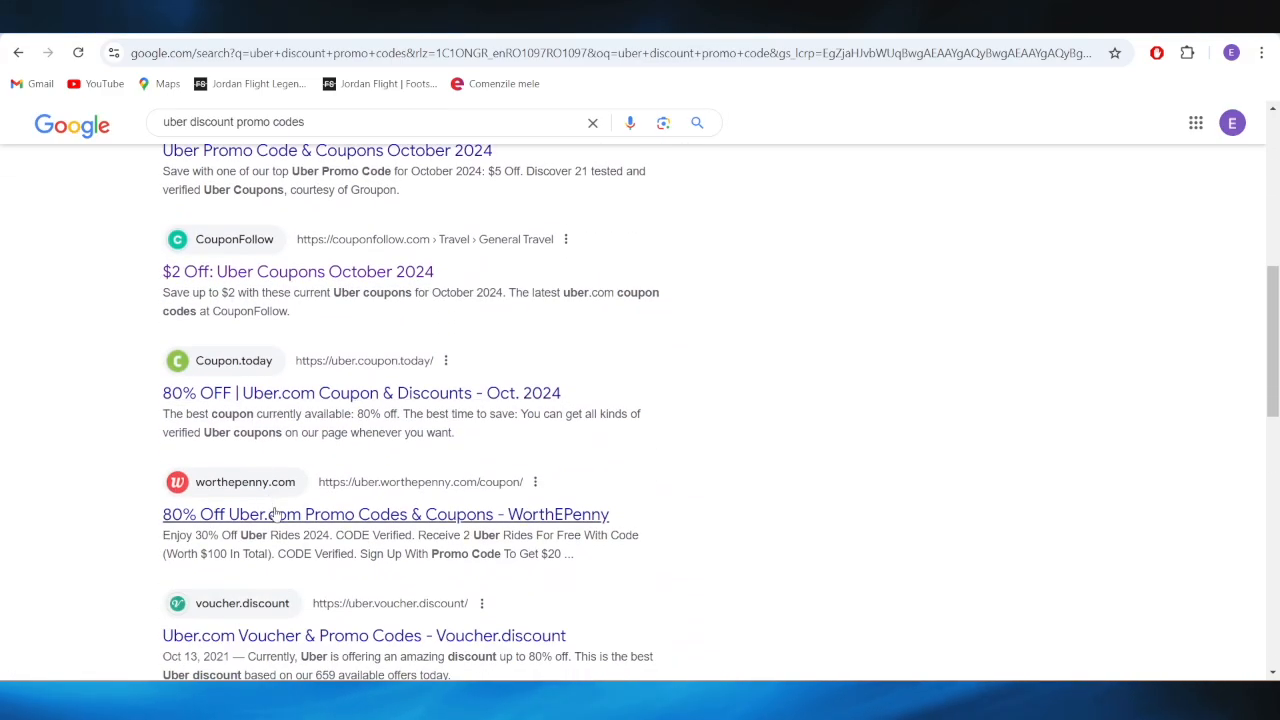
{"action": "left_click", "coordinate": [384, 514]}
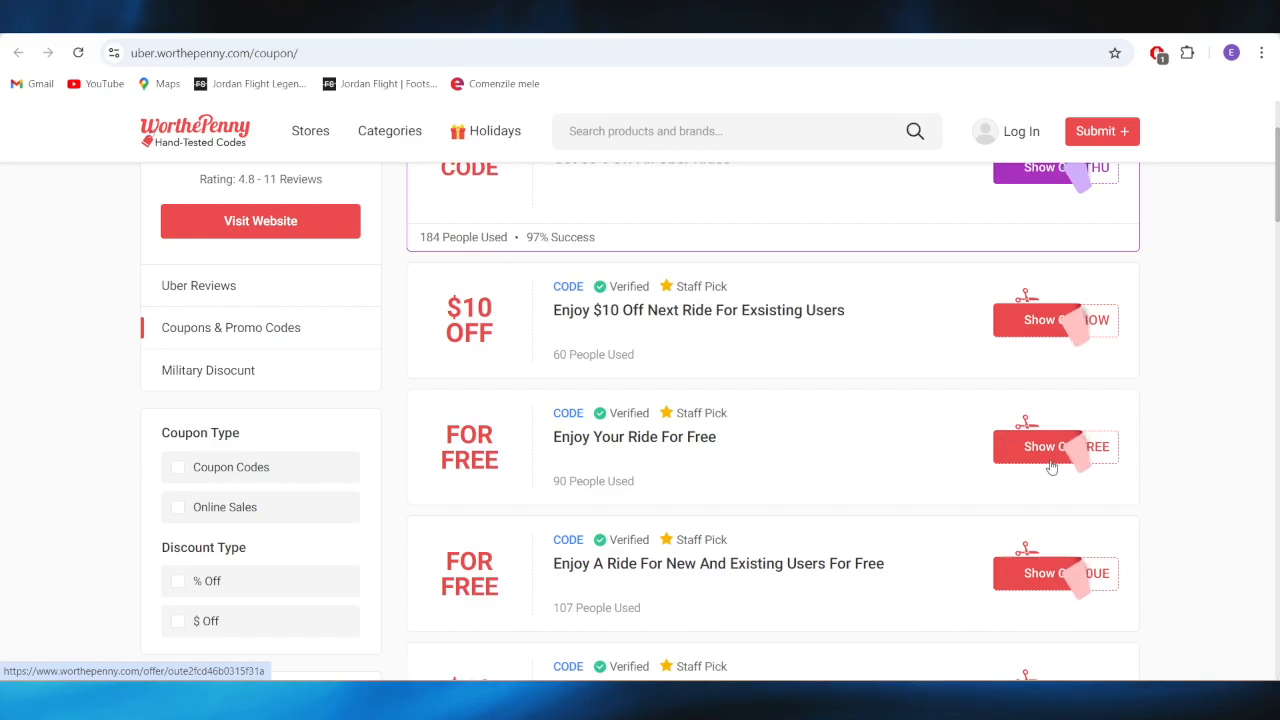
{"action": "mouse_move", "coordinate": [1056, 452]}
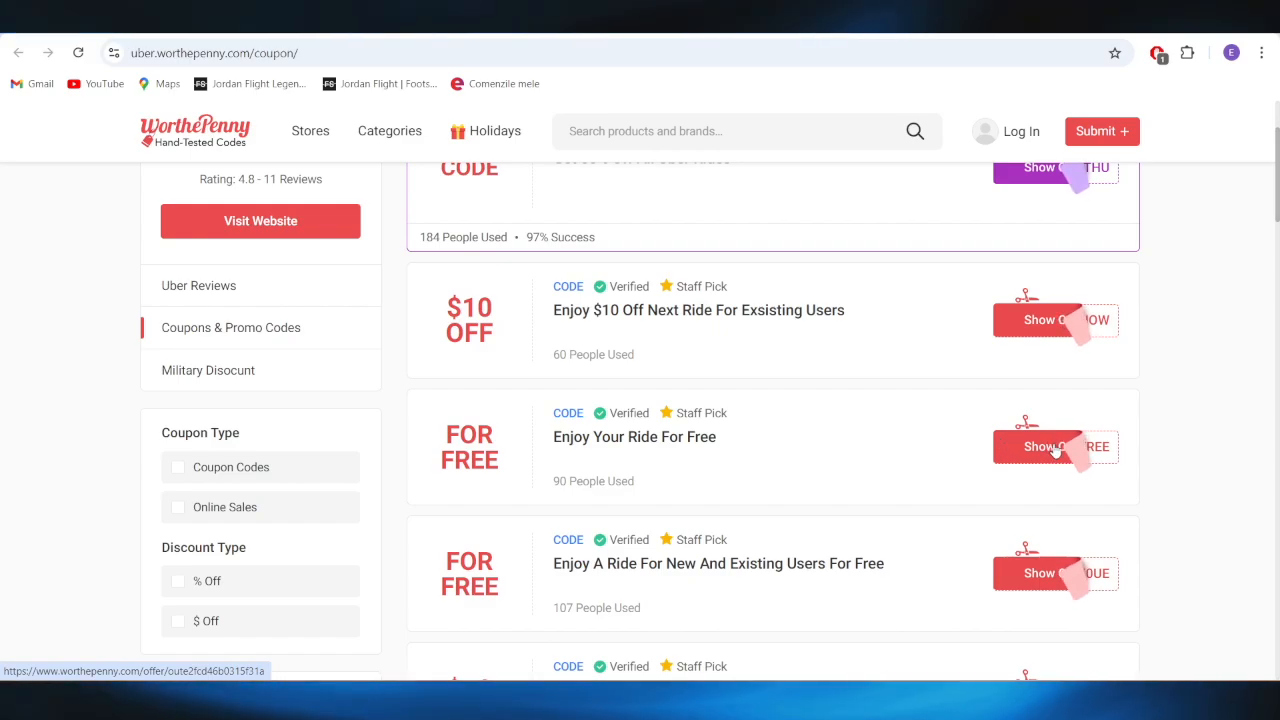
Reveal and copy the Enjoy Your Ride For Free code TRYFREE, then land on uber.com via Shop
{"action": "left_click", "coordinate": [1056, 448]}
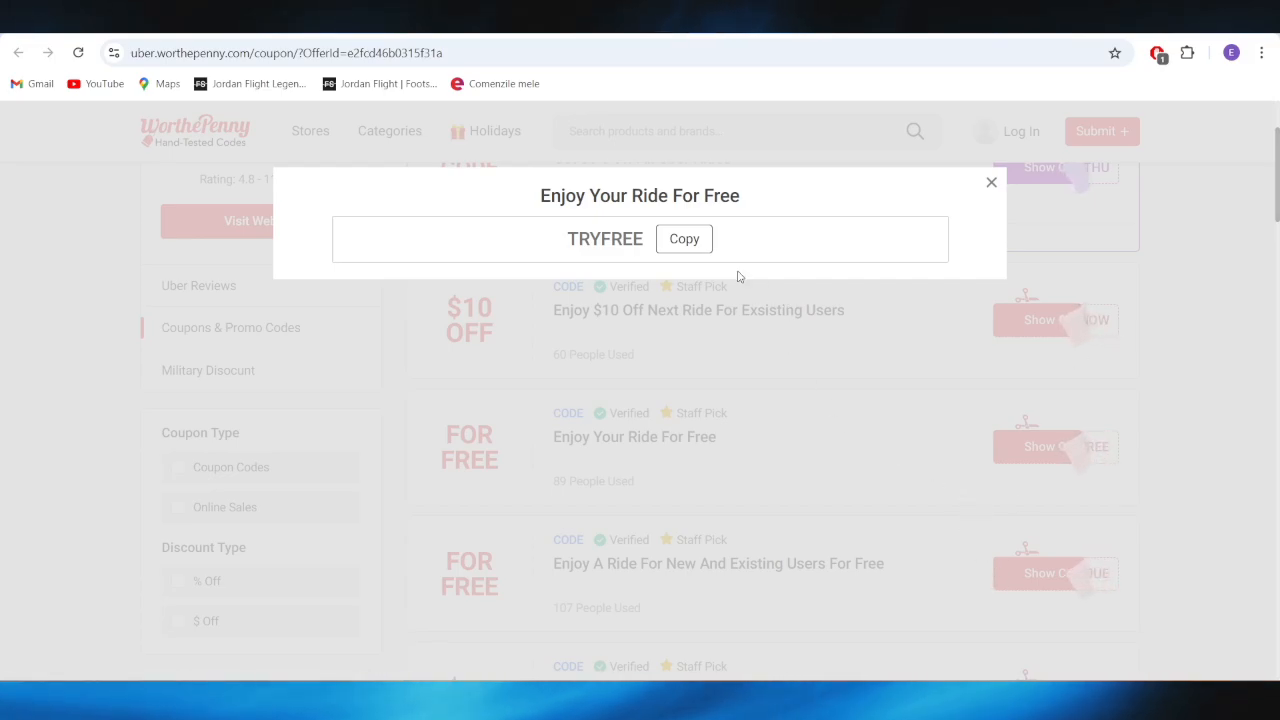
{"action": "left_click", "coordinate": [684, 240]}
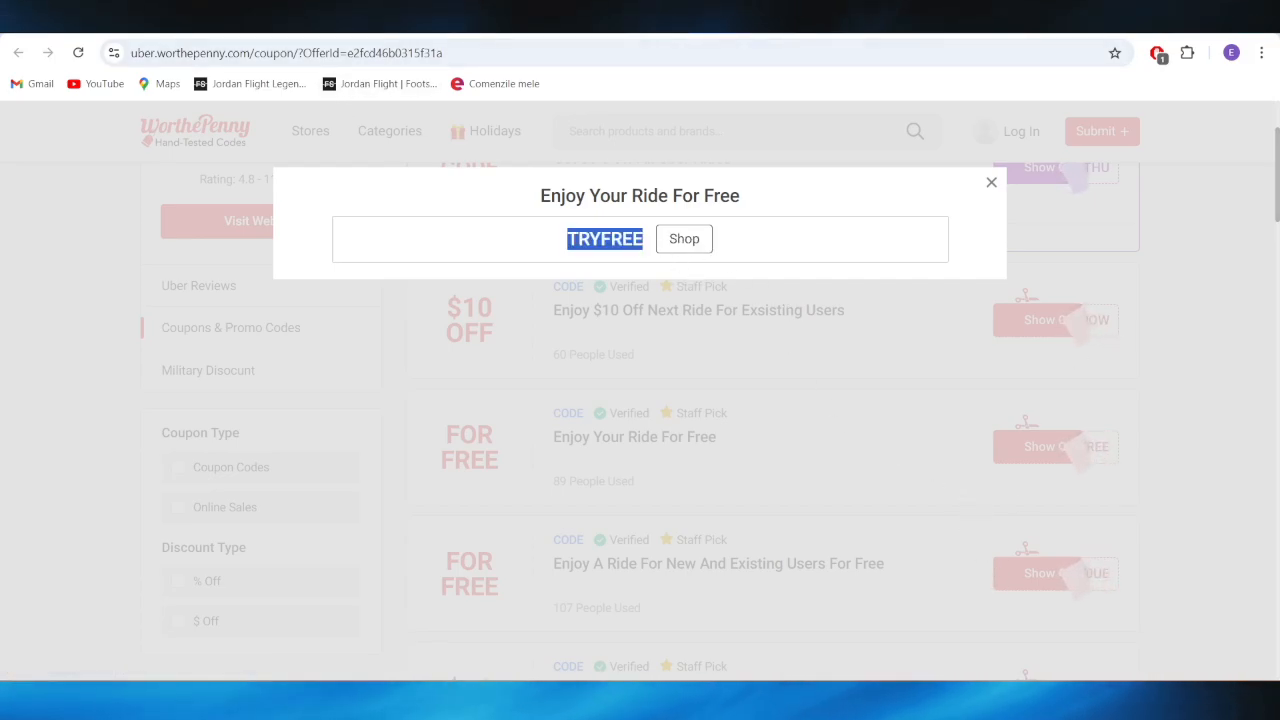
{"action": "left_click", "coordinate": [684, 238]}
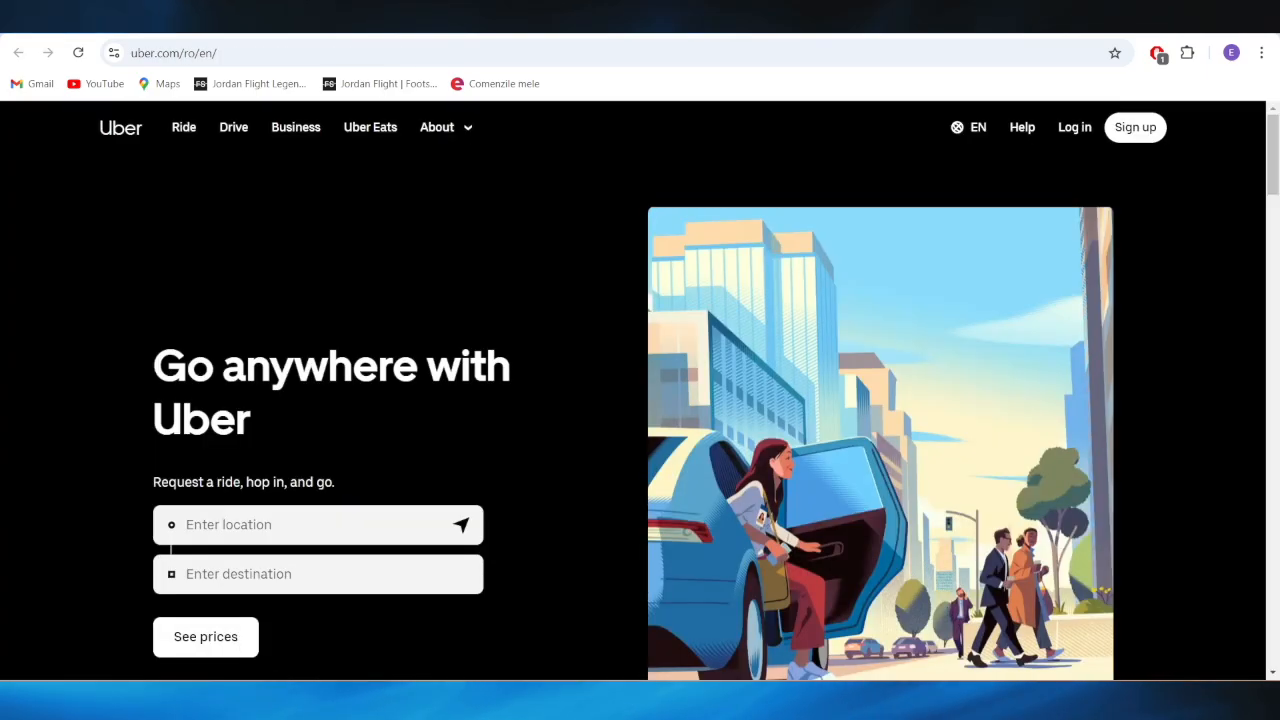